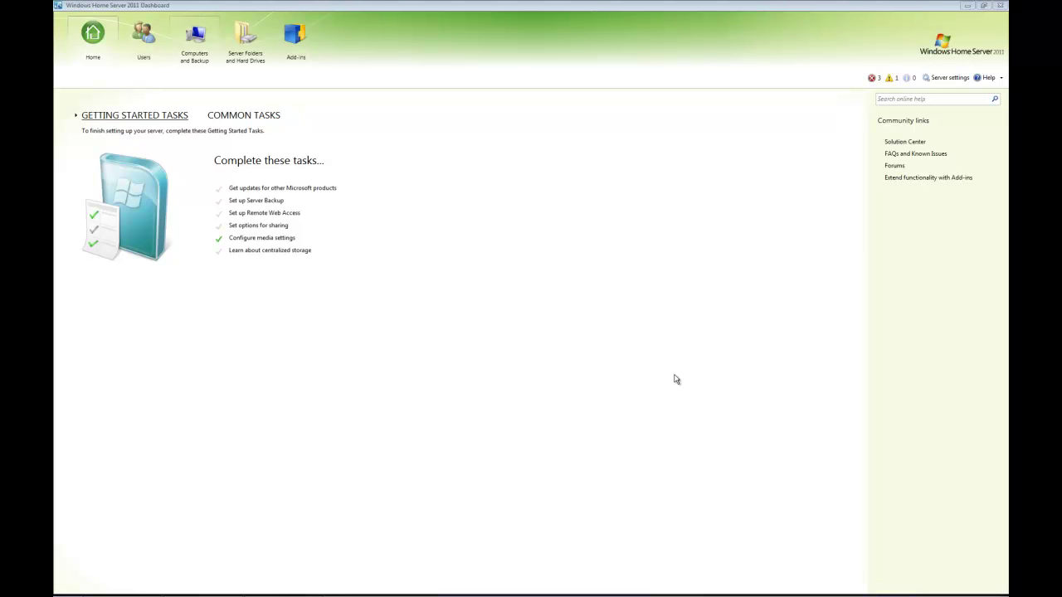
- Show the Computers and Backup list with the server marked as backup not set up
{"action": "left_click", "coordinate": [189, 42]}
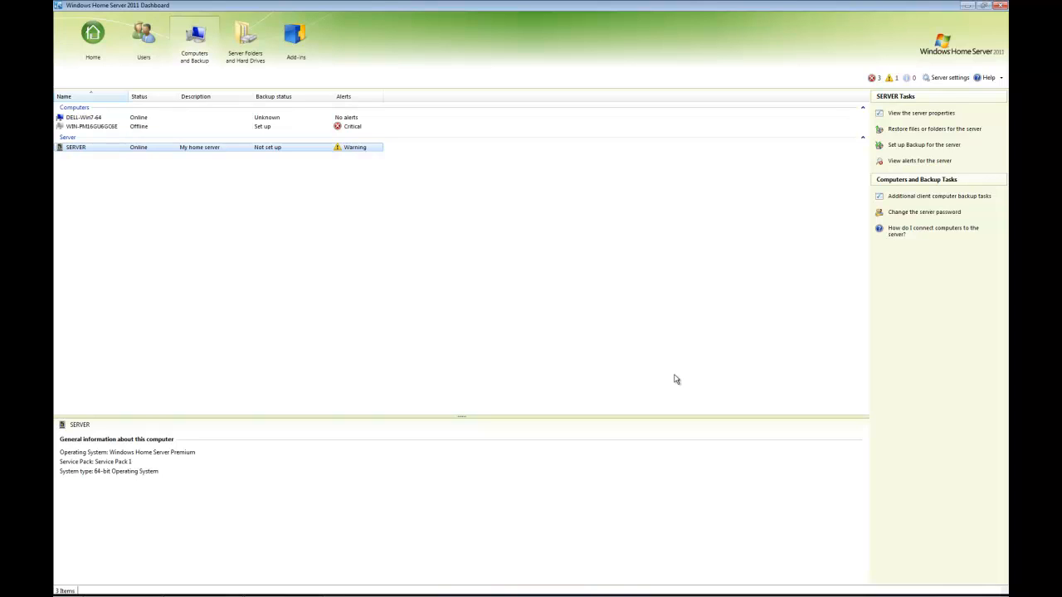
- Show the Hard Drives list with each drive's capacity, used and free space
{"action": "left_click", "coordinate": [245, 37]}
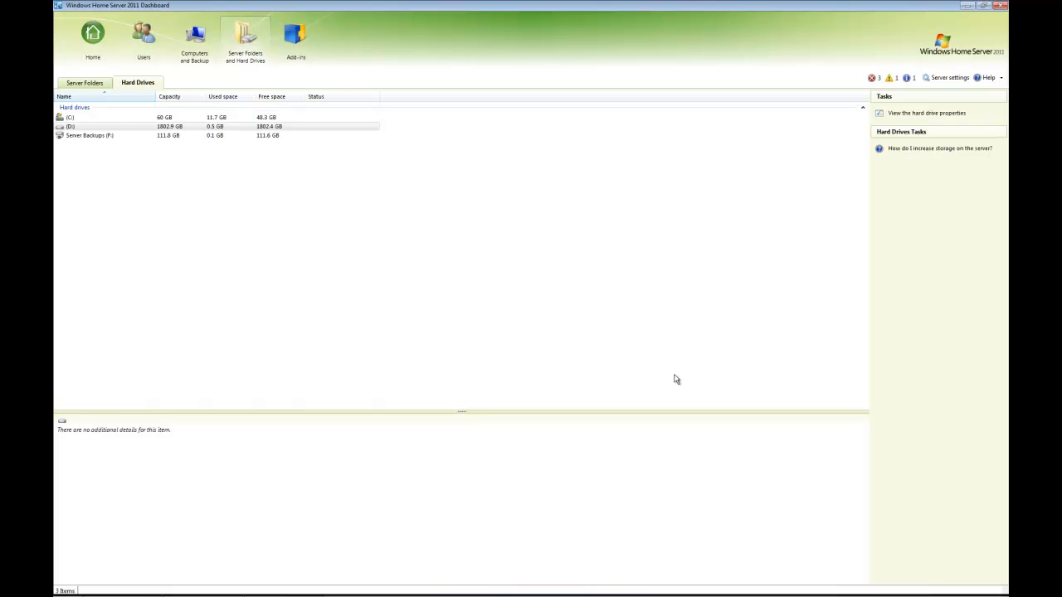
- Select the Server Backups (F:) drive to reveal its details and backup tasks
{"action": "left_click", "coordinate": [90, 136]}
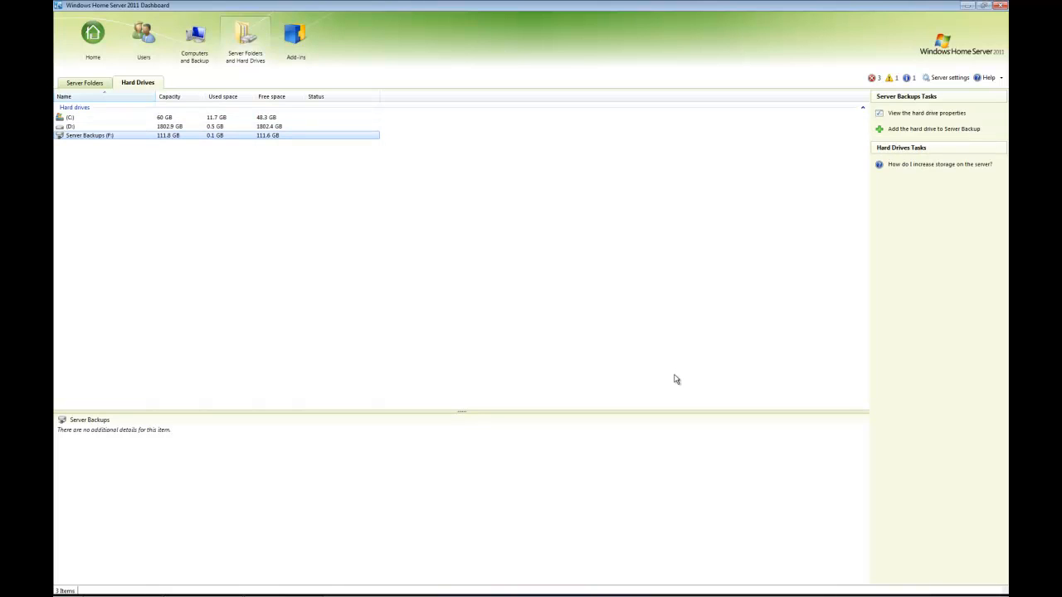
{"action": "mouse_move", "coordinate": [936, 129]}
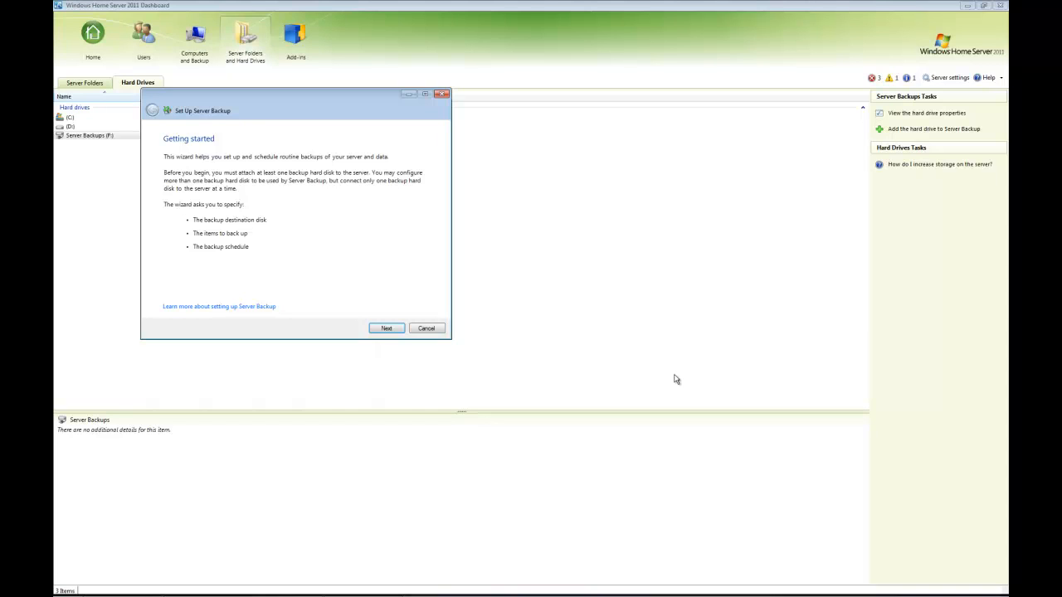
- Choose the 112 GB USB disk as the server backup destination, reaching the erase warning
{"action": "left_click", "coordinate": [385, 329]}
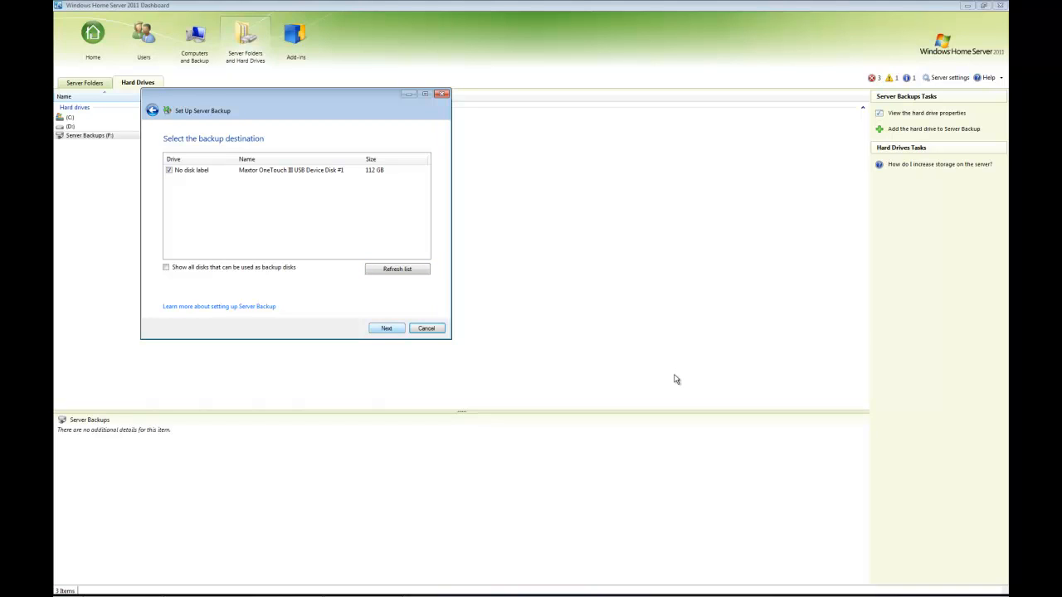
{"action": "left_click", "coordinate": [385, 328]}
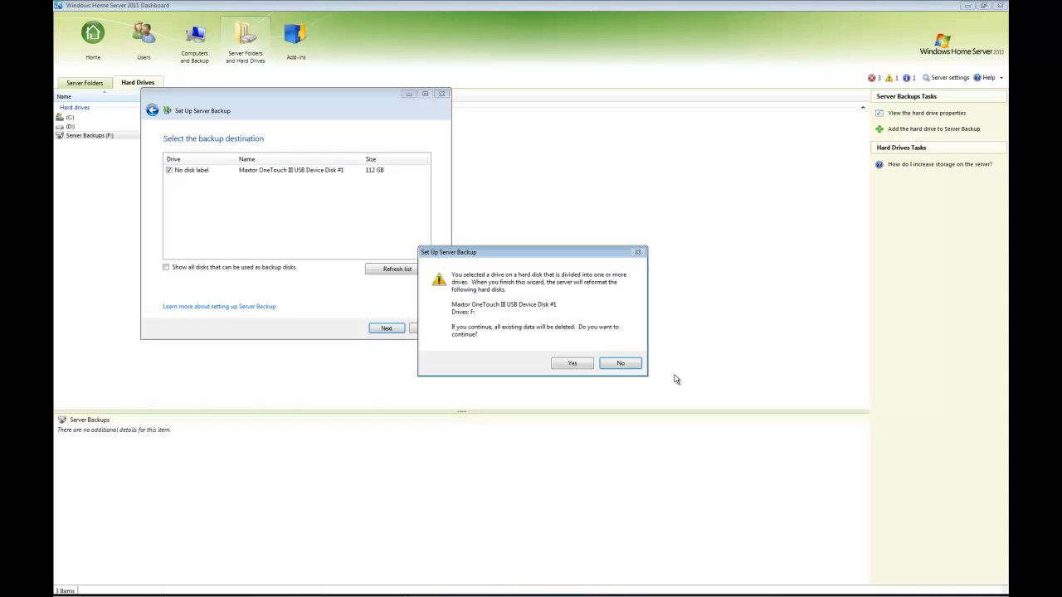
- Agree to reformat the USB disk and label it 'Server Backups', reaching the schedule options
{"action": "left_click", "coordinate": [571, 363]}
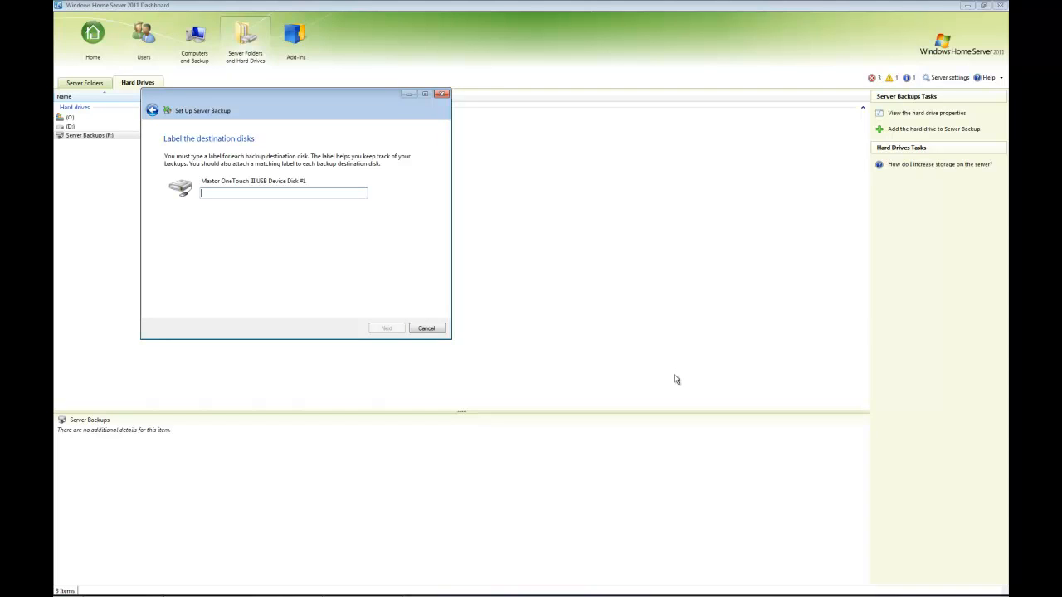
{"action": "type", "text": "S"}
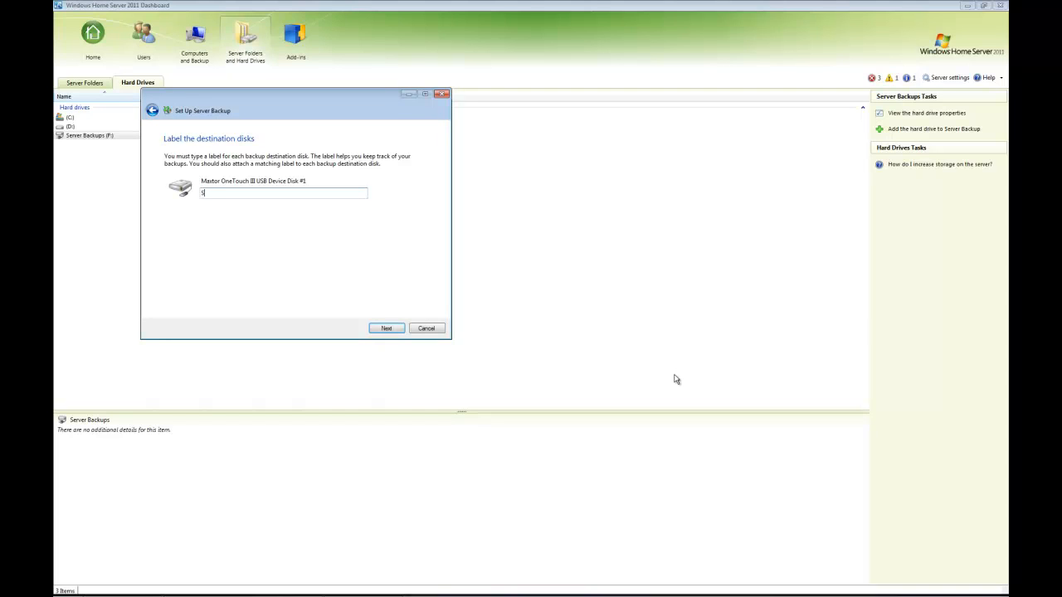
{"action": "type", "text": "Server Backups"}
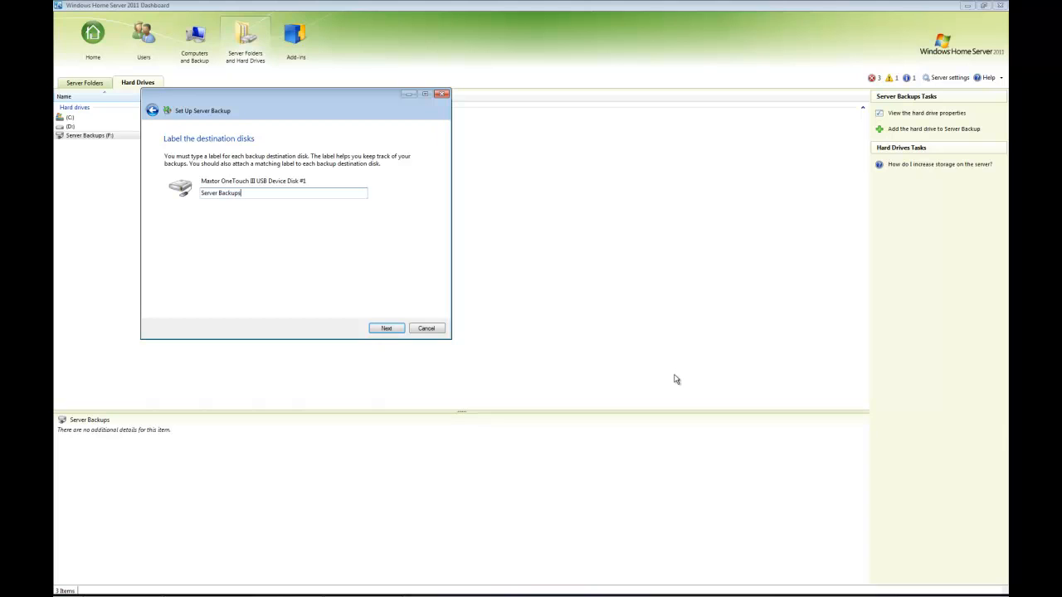
{"action": "left_click", "coordinate": [385, 329]}
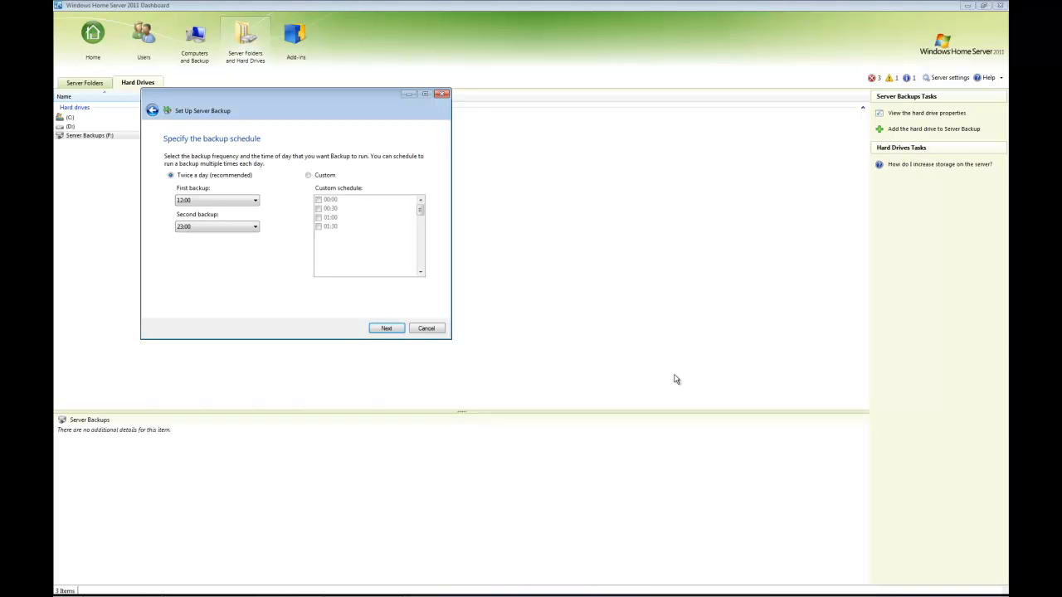
- Try the Custom schedule, then keep 'Twice a day (recommended)' and continue to the items list
{"action": "scroll", "scroll_direction": "down", "scroll_amount": 3}
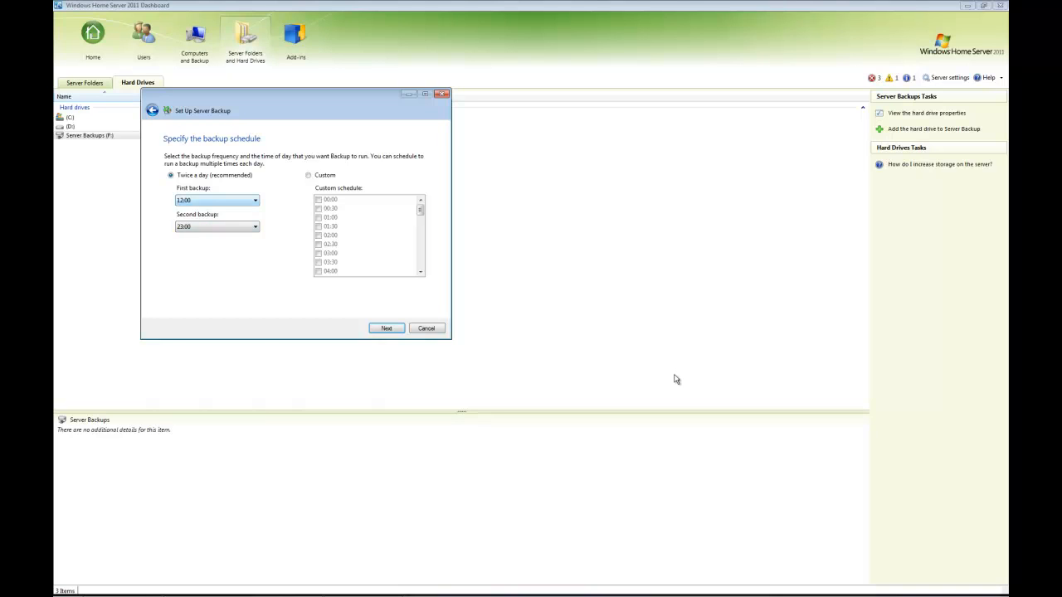
{"action": "left_click", "coordinate": [252, 199]}
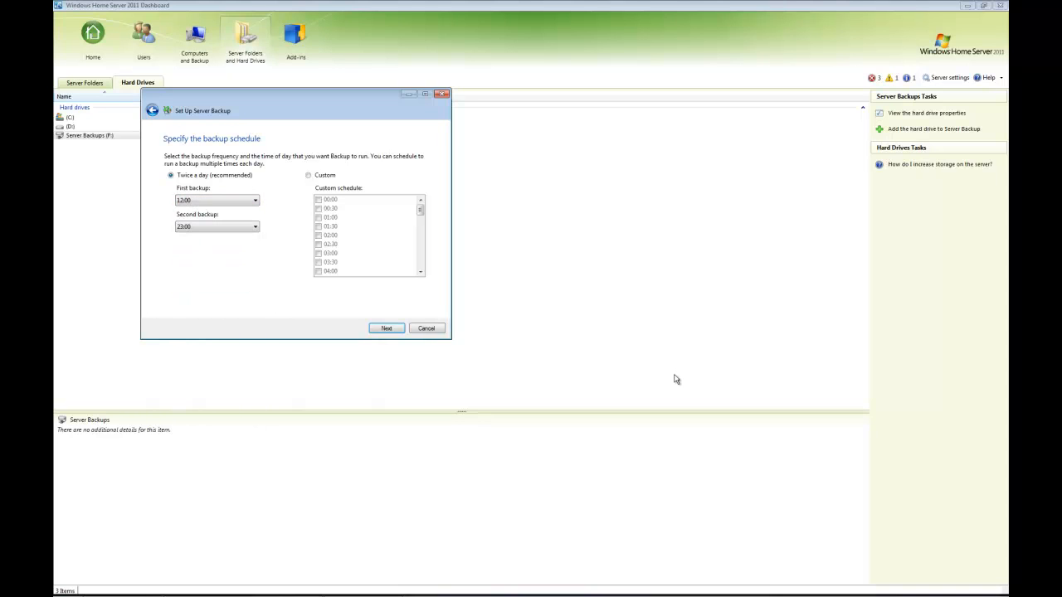
{"action": "left_click", "coordinate": [310, 175]}
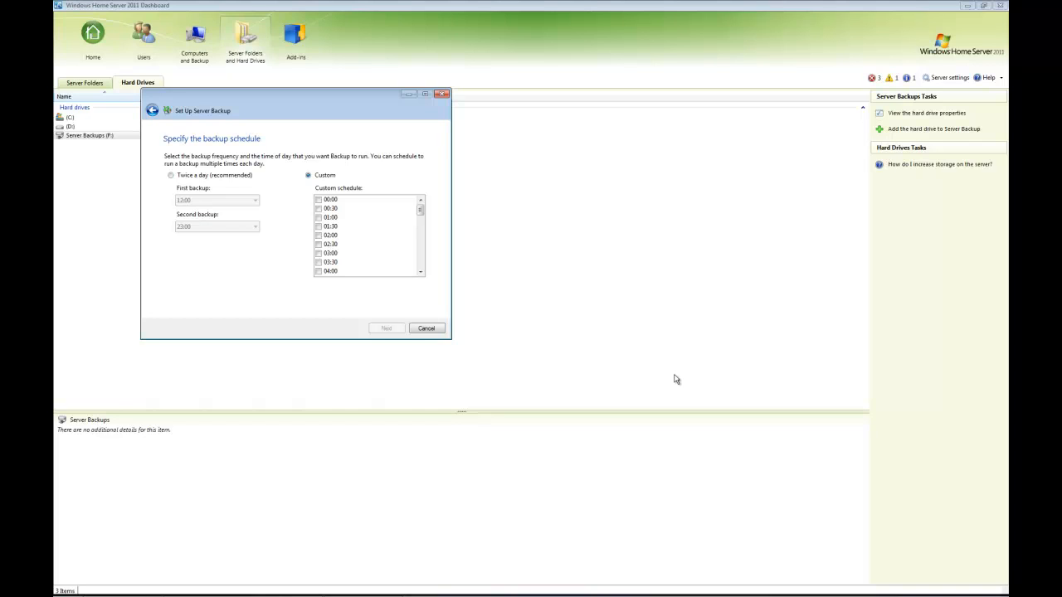
{"action": "left_click", "coordinate": [168, 176]}
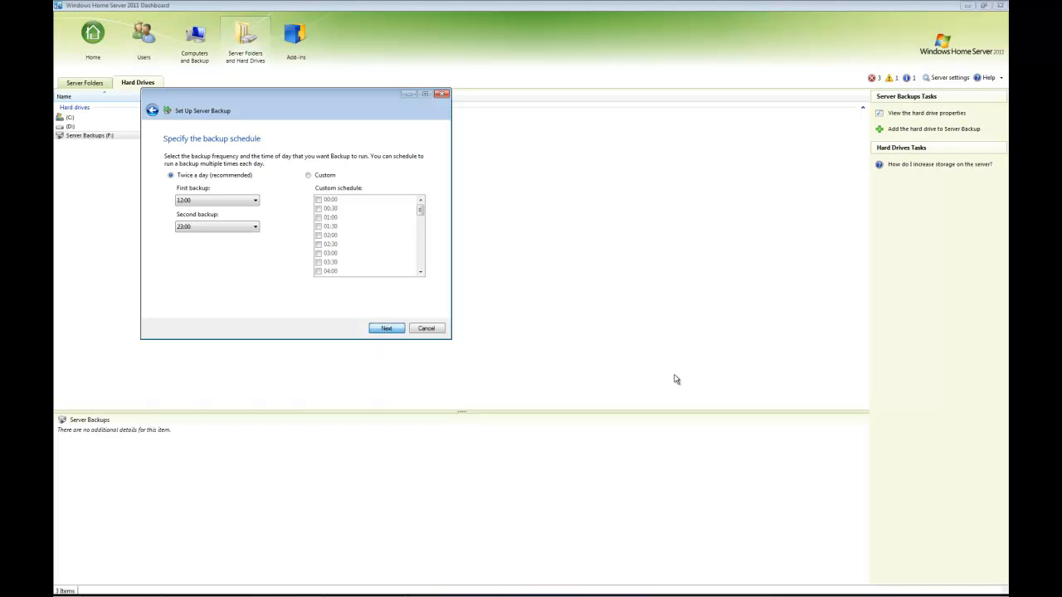
{"action": "left_click", "coordinate": [387, 329]}
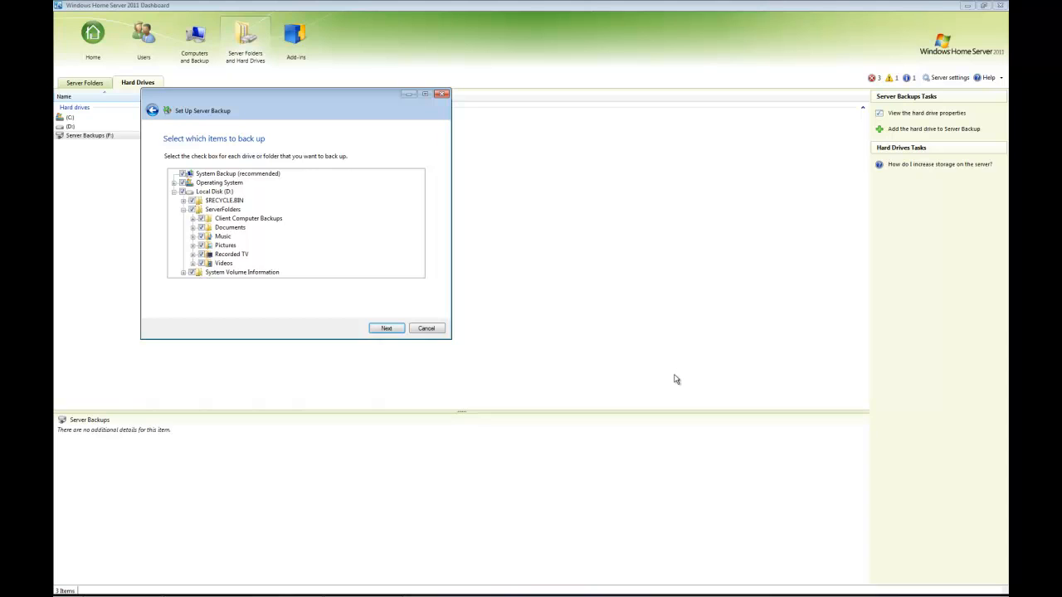
- Keep the operating system and Local Disk (E:) checked and reach the settings summary
{"action": "left_click", "coordinate": [385, 329]}
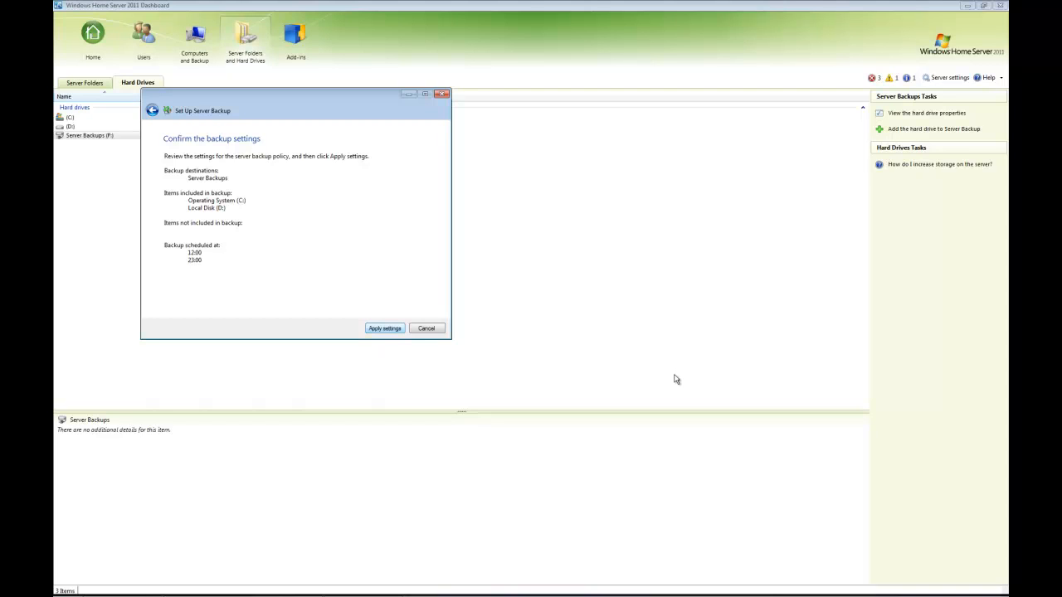
- Apply the server backup settings and dismiss the successful setup message
{"action": "left_click", "coordinate": [385, 329]}
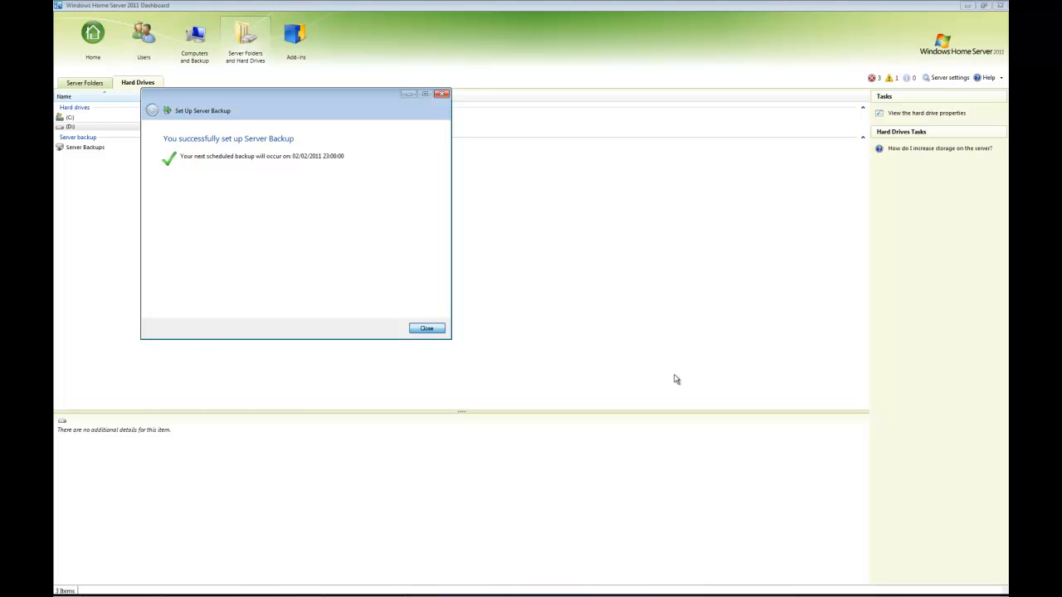
{"action": "left_click", "coordinate": [427, 328]}
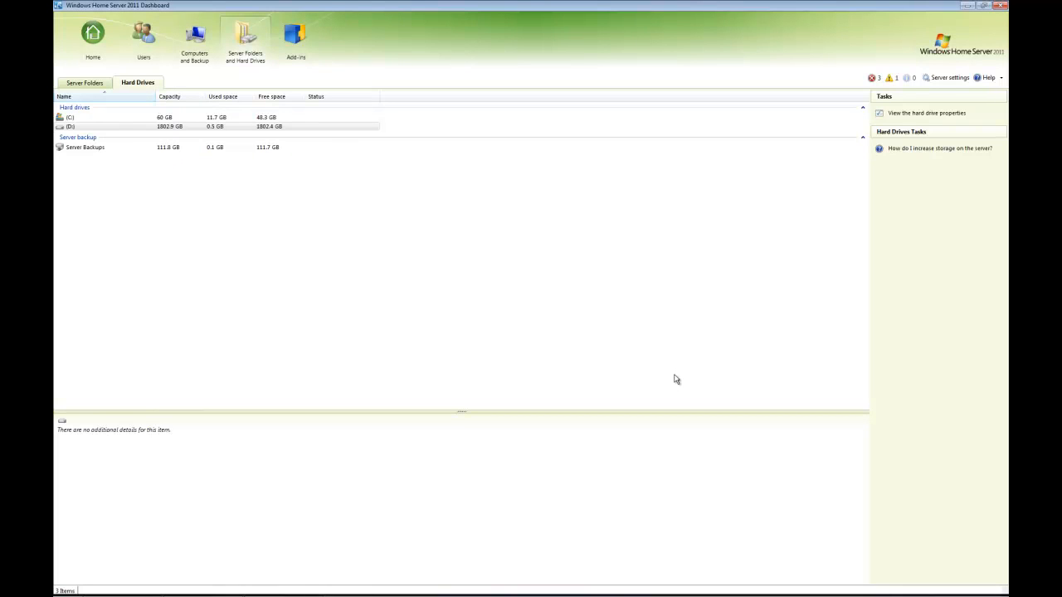
- Review the Server Backups drive's properties, then return to the Computers and Backup list
{"action": "left_click", "coordinate": [86, 146]}
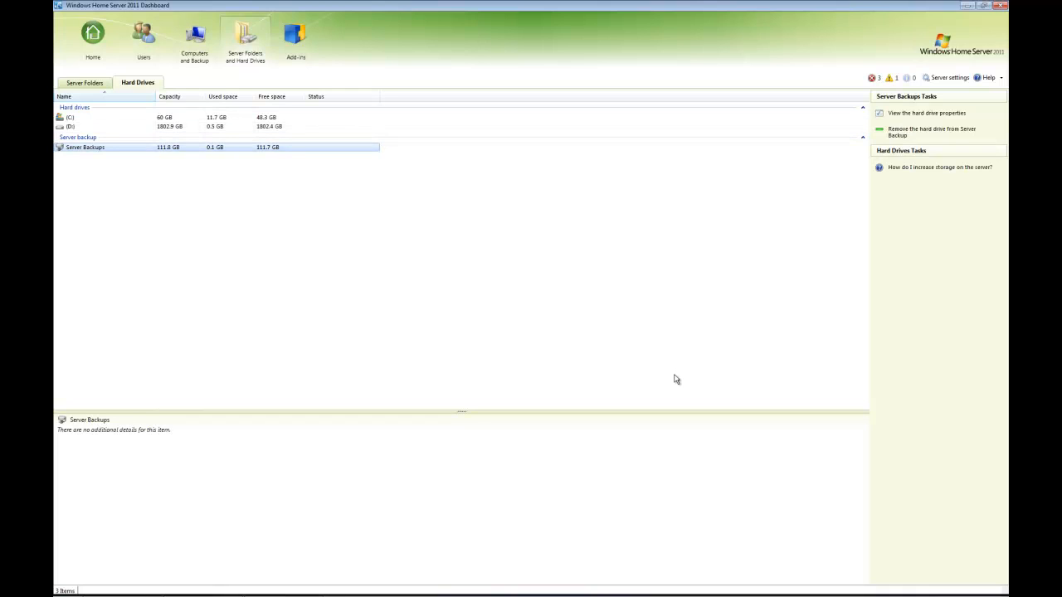
{"action": "mouse_move", "coordinate": [929, 132]}
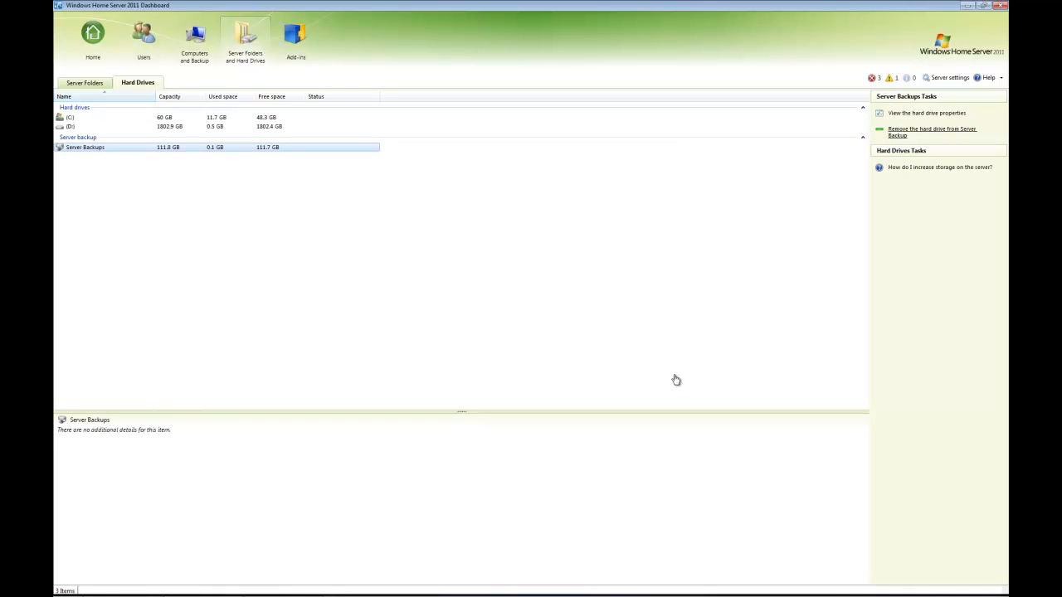
{"action": "left_click", "coordinate": [926, 112]}
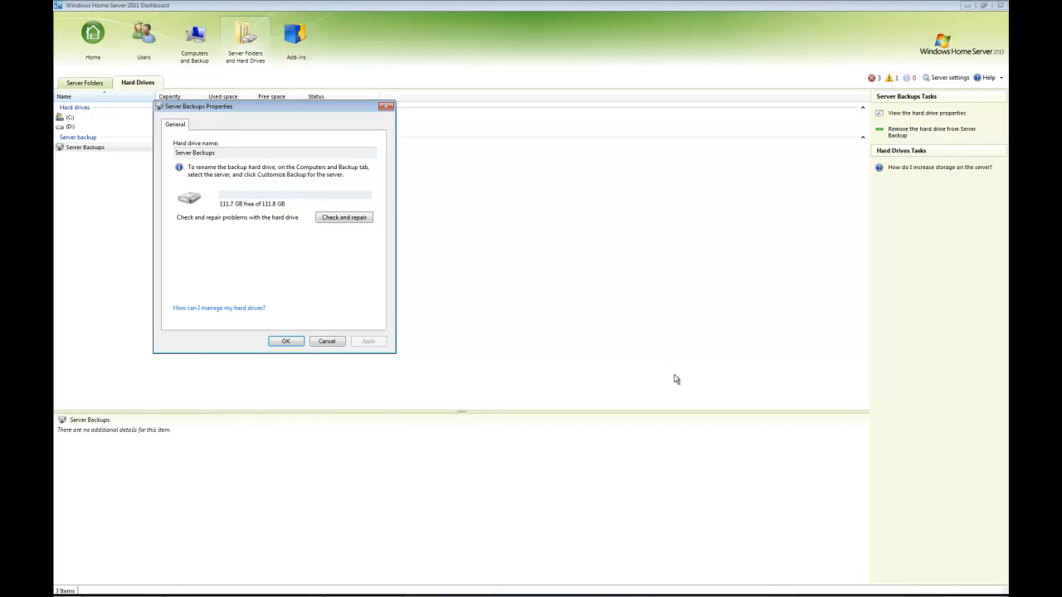
{"action": "left_click", "coordinate": [286, 342]}
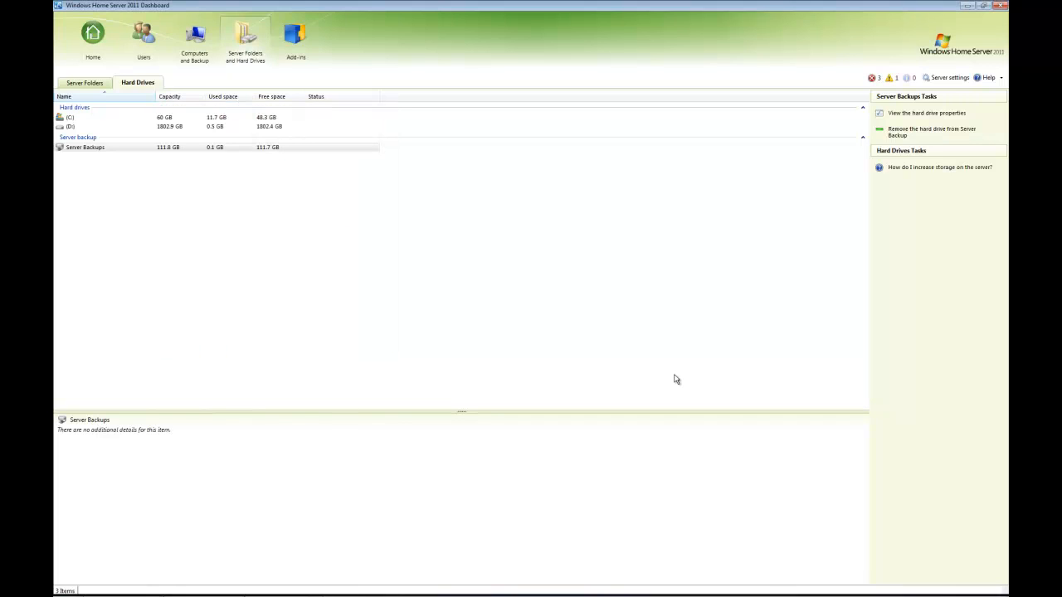
{"action": "left_click", "coordinate": [193, 36]}
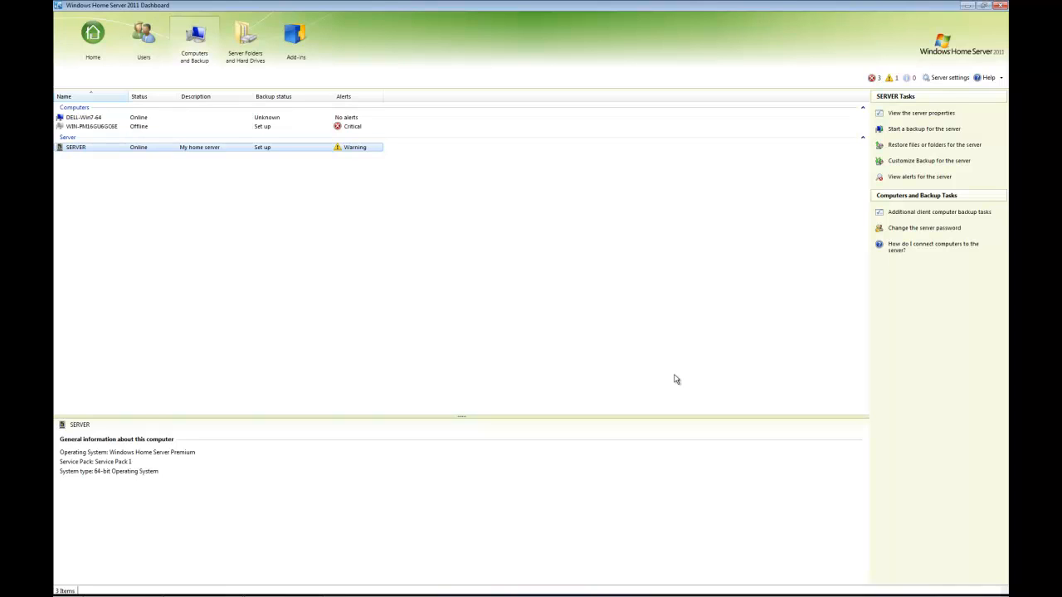
{"action": "mouse_move", "coordinate": [915, 129]}
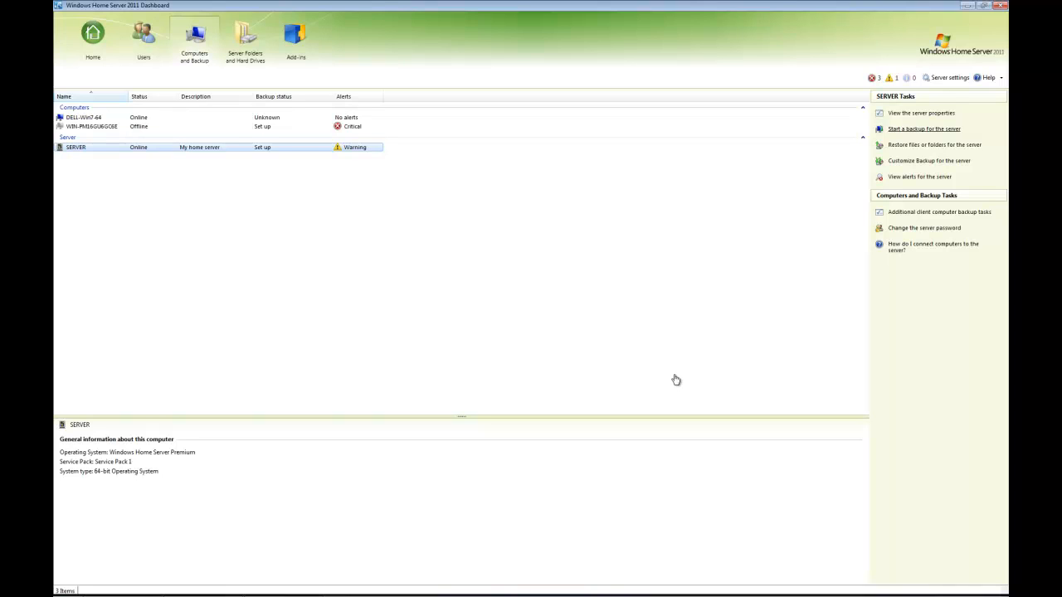
- Start a manual server backup and confirm it, letting it run to Successful status
{"action": "left_click", "coordinate": [920, 129]}
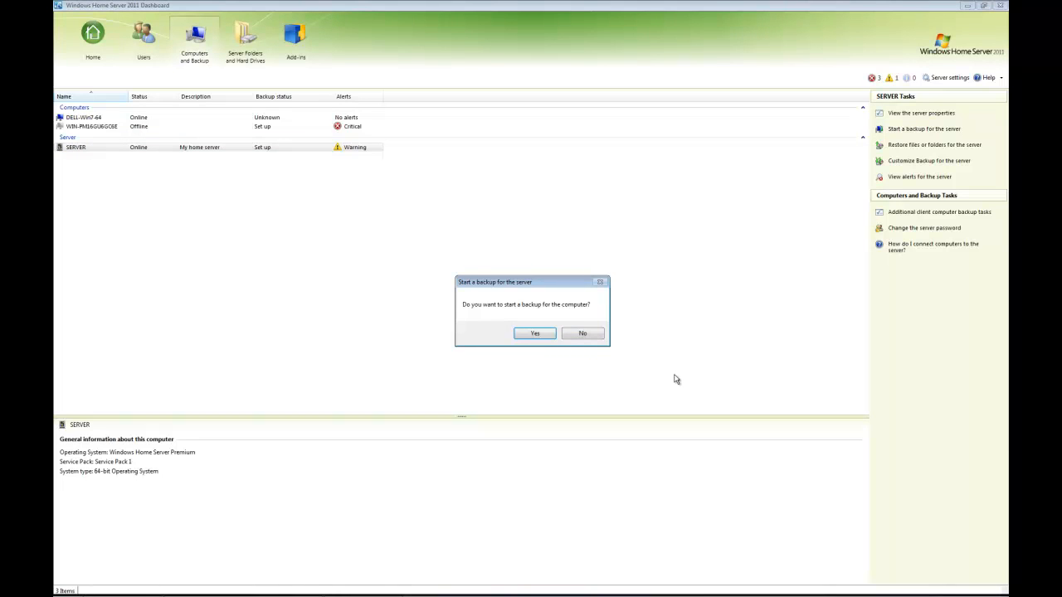
{"action": "left_click", "coordinate": [534, 334]}
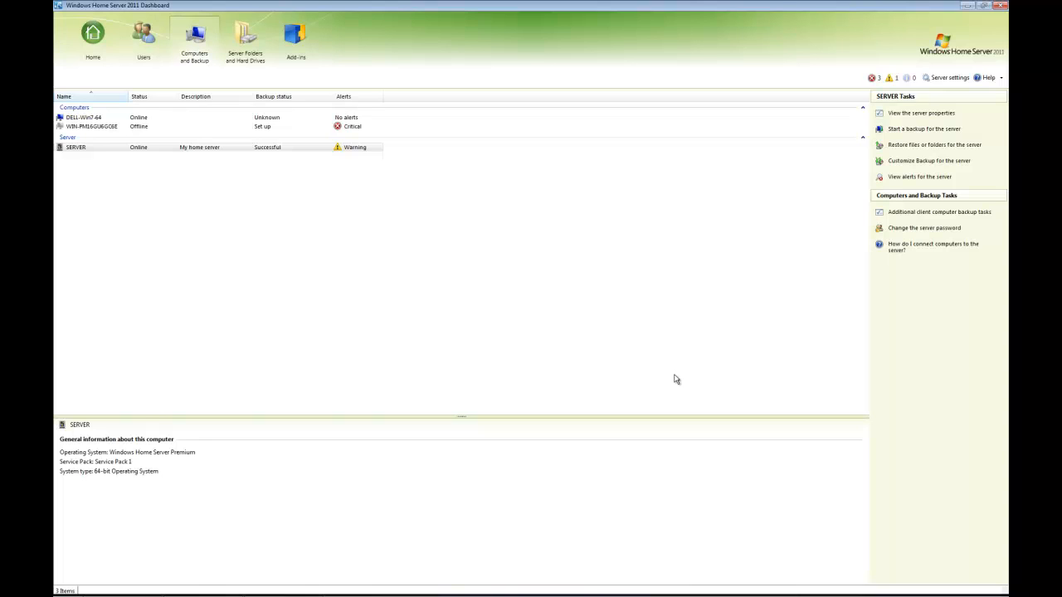
{"action": "left_click", "coordinate": [74, 148]}
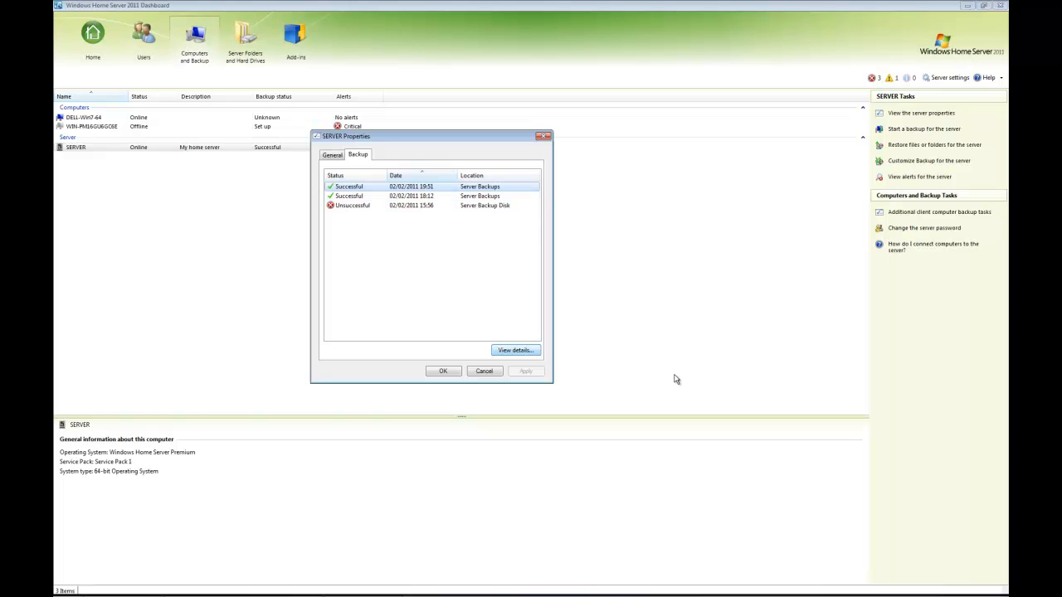
{"action": "left_click", "coordinate": [514, 350]}
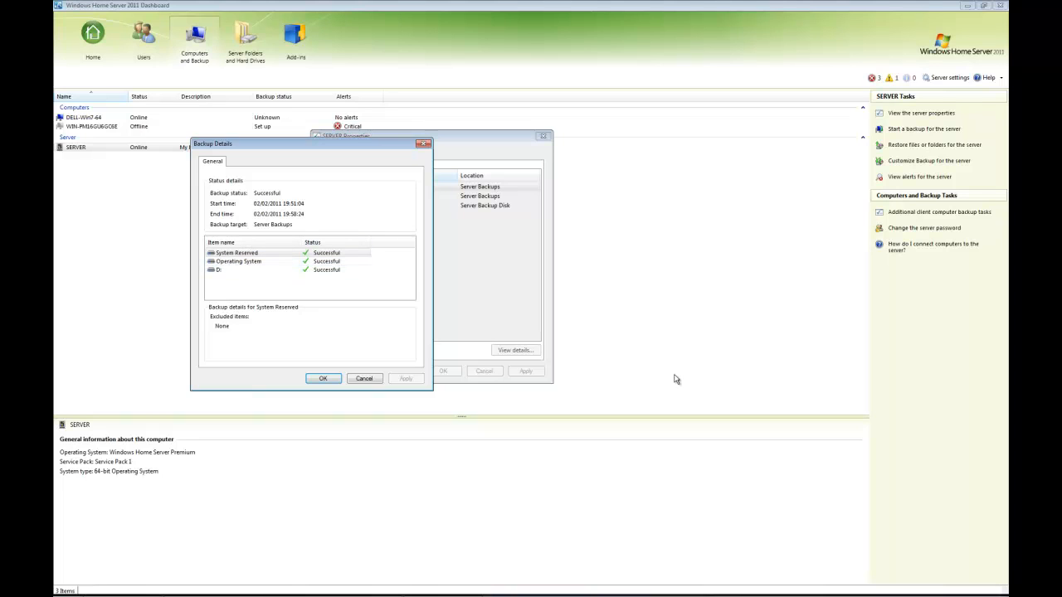
{"action": "left_click", "coordinate": [325, 379]}
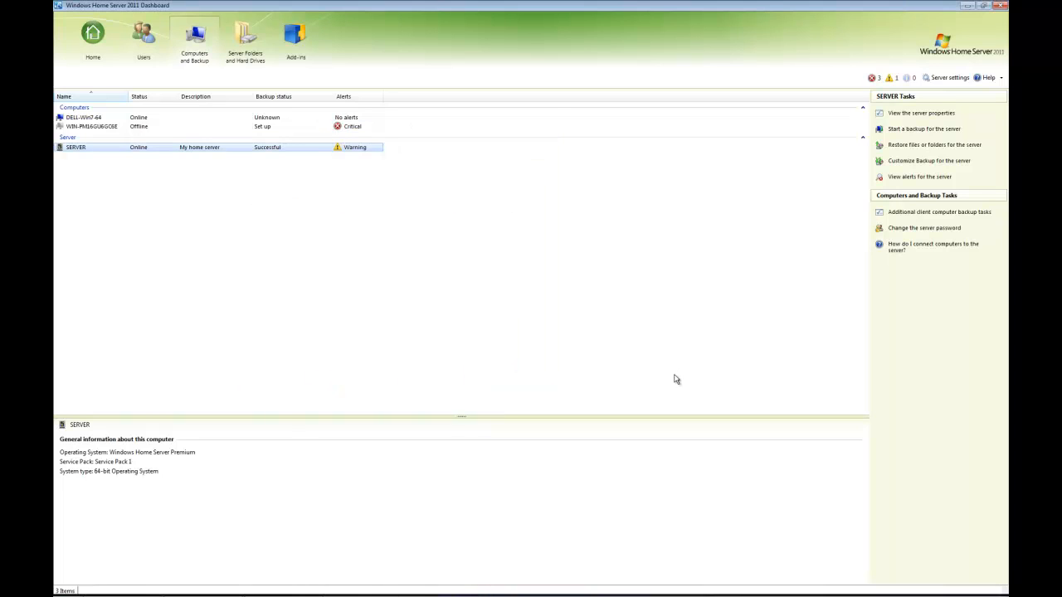